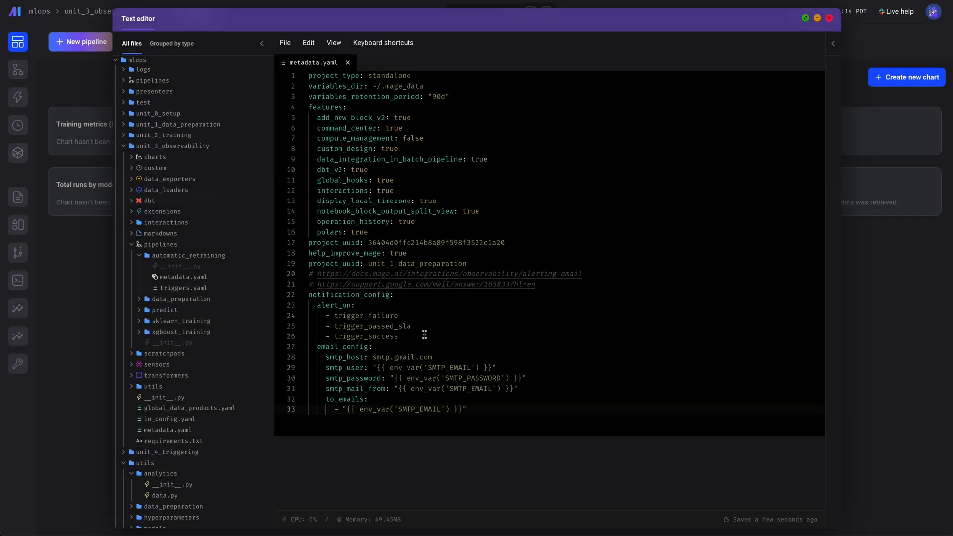
# Place the notification_config block with email_config at the top of metadata.yaml
pyautogui.doubleClick(378, 336)
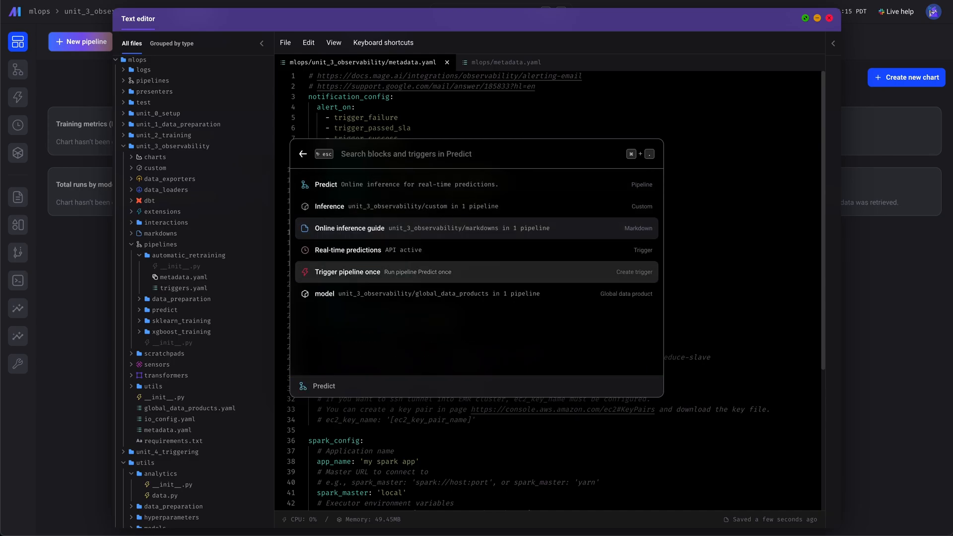
# Trigger the Predict pipeline once and minimize the Text editor to reveal the completed run
pyautogui.click(347, 272)
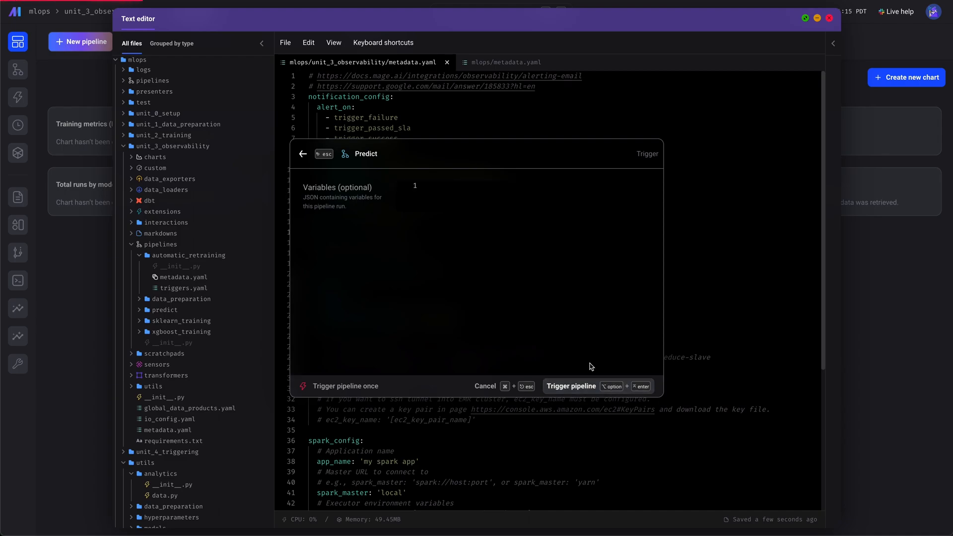
pyautogui.moveTo(436, 211)
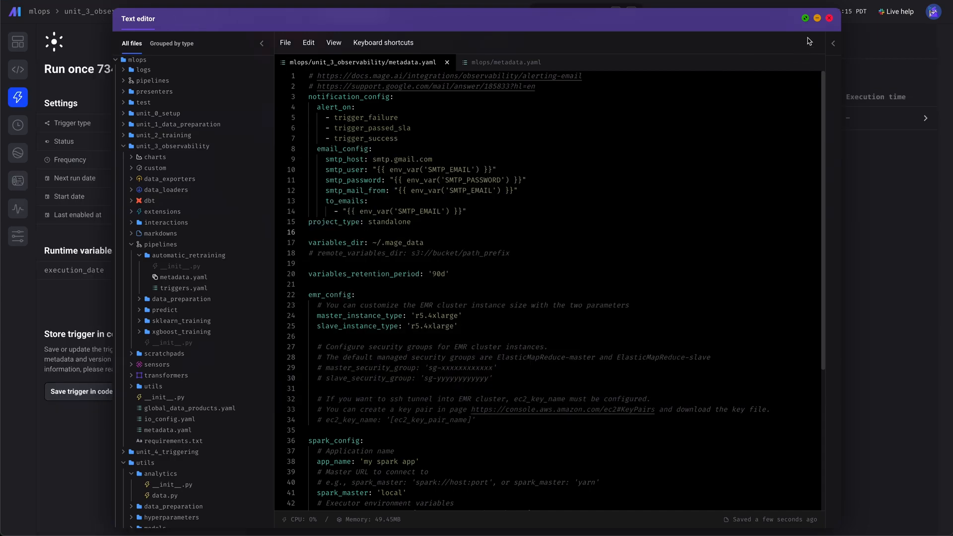
pyautogui.click(828, 18)
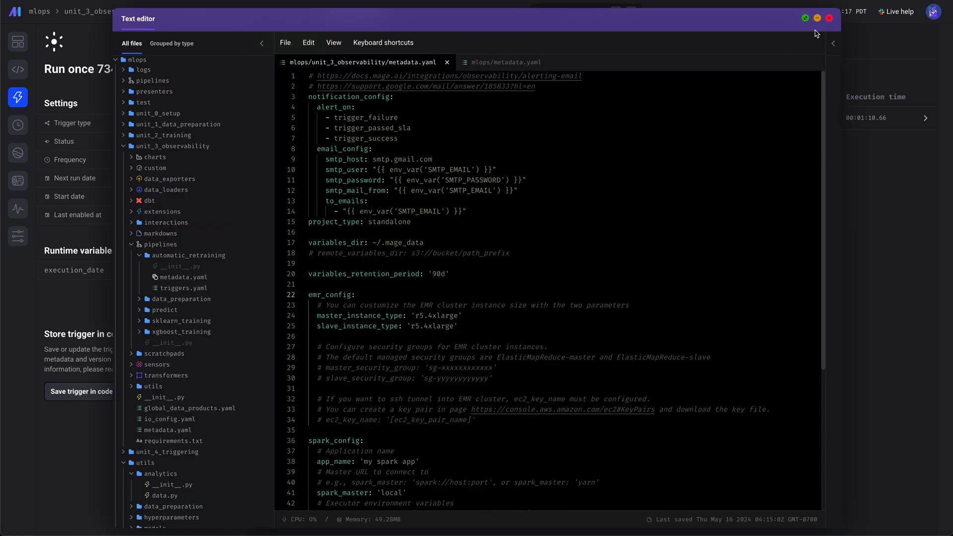
pyautogui.click(816, 18)
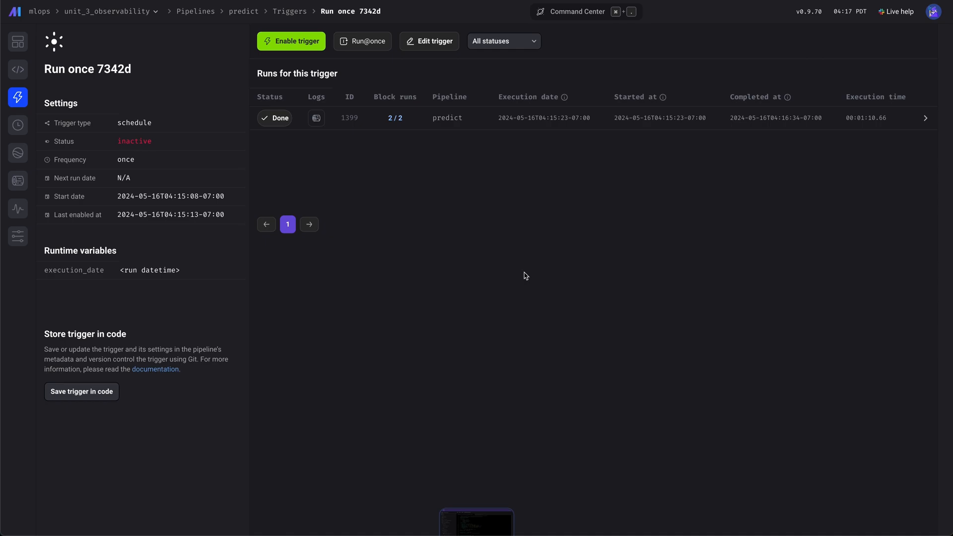
# Open Portal Terminal via 'term' search and maximize it to show the success email log
pyautogui.write('term')
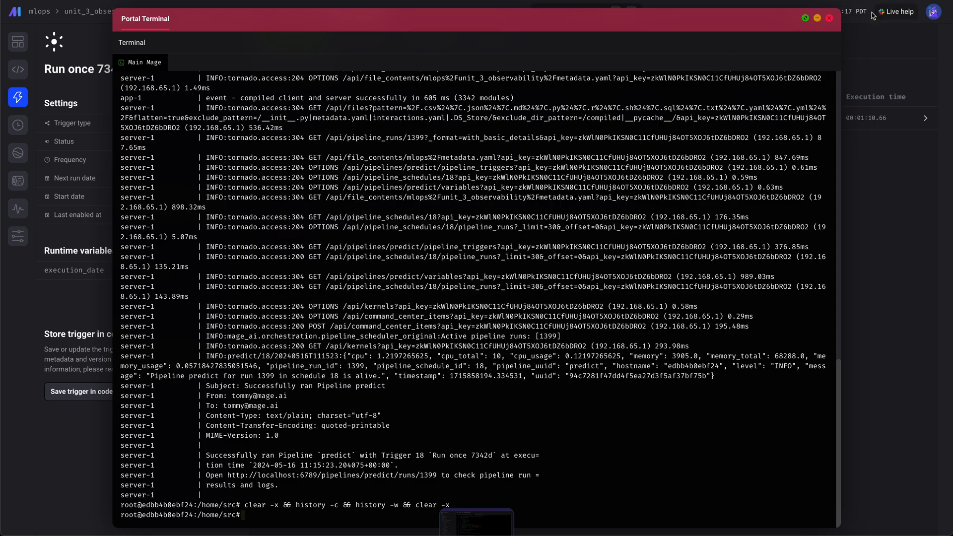
pyautogui.moveTo(794, 26)
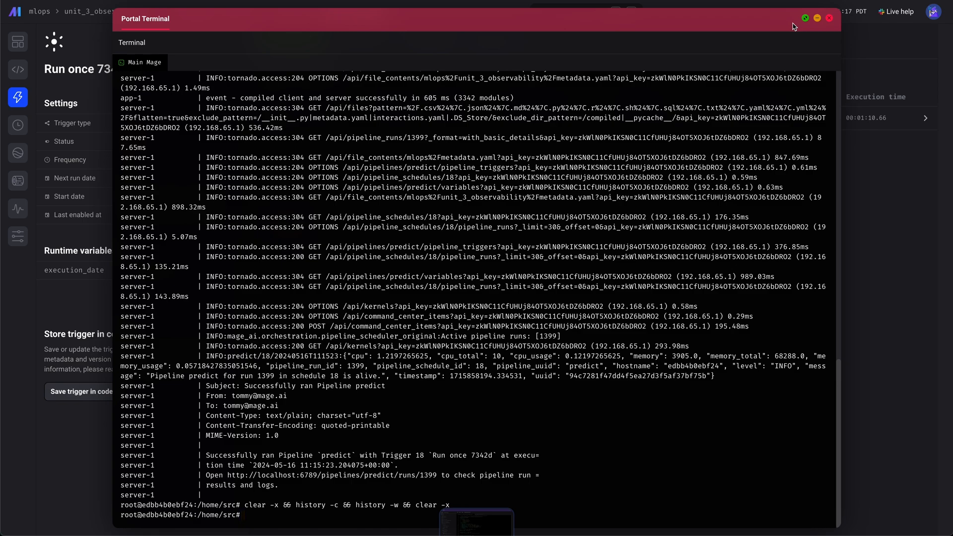
pyautogui.click(805, 18)
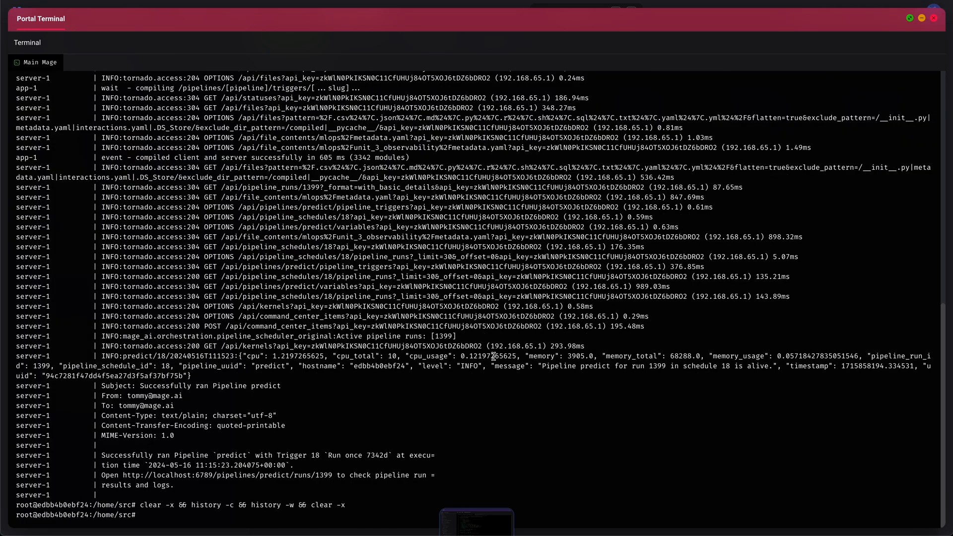